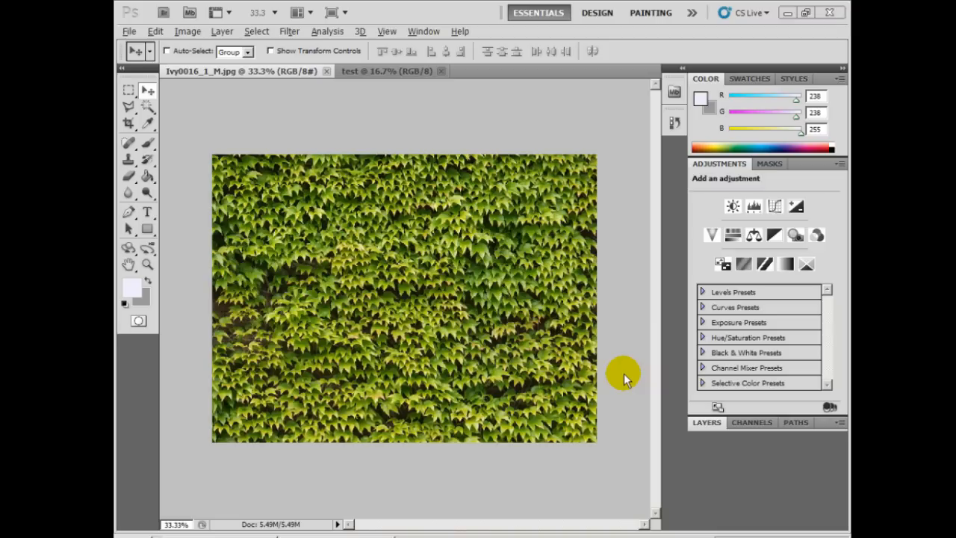
mouse_move(616, 307)
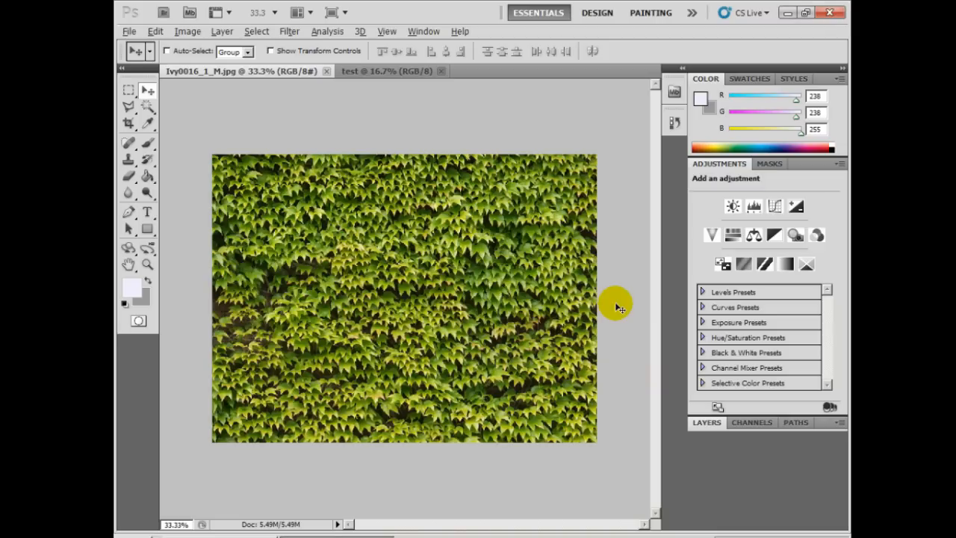
mouse_move(216, 140)
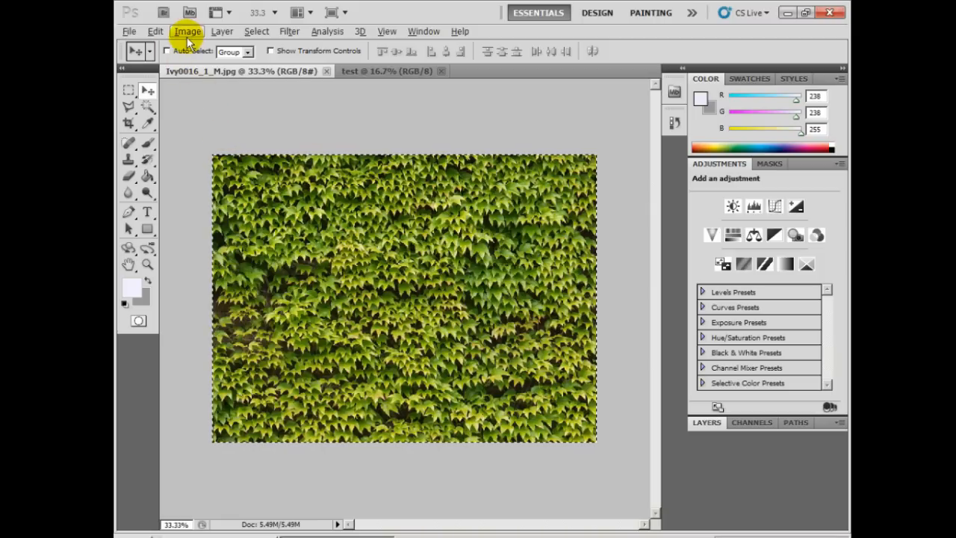
Define the selected ivy photo as a pattern named 'Ivy h' via Edit > Define Pattern
left_click(156, 31)
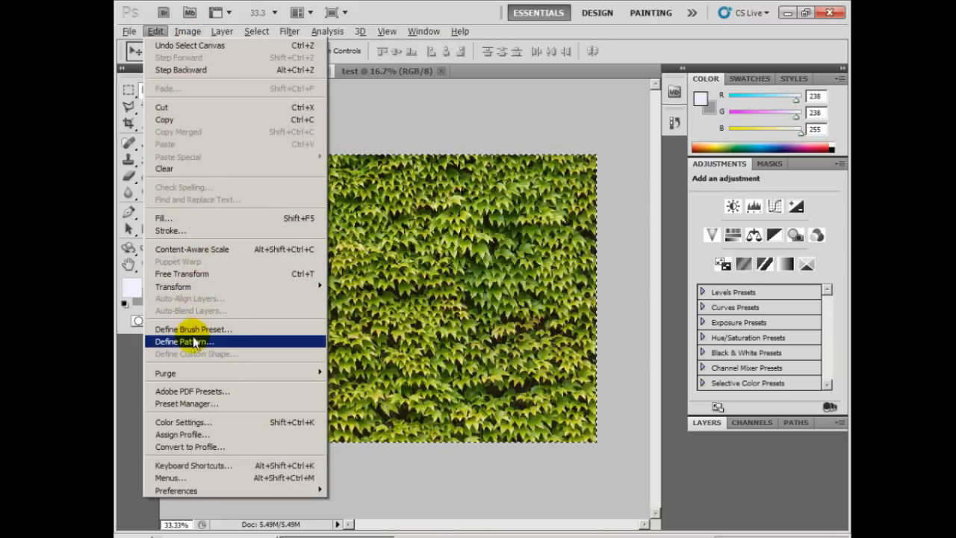
left_click(185, 341)
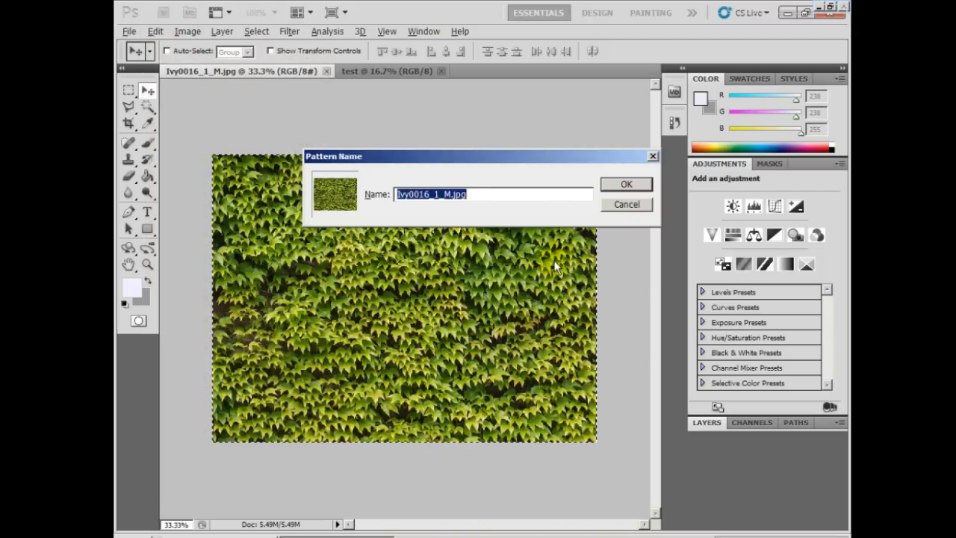
type("Ivy h")
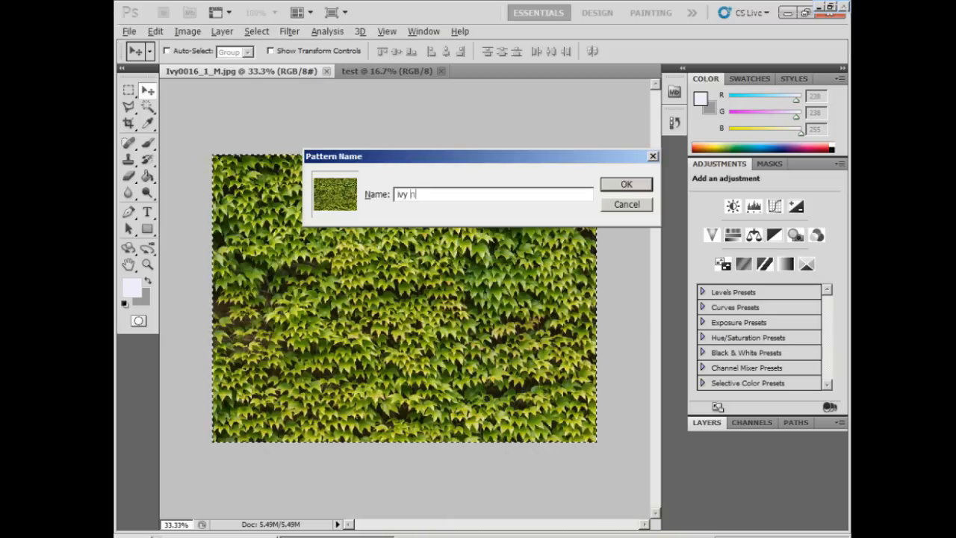
left_click(627, 184)
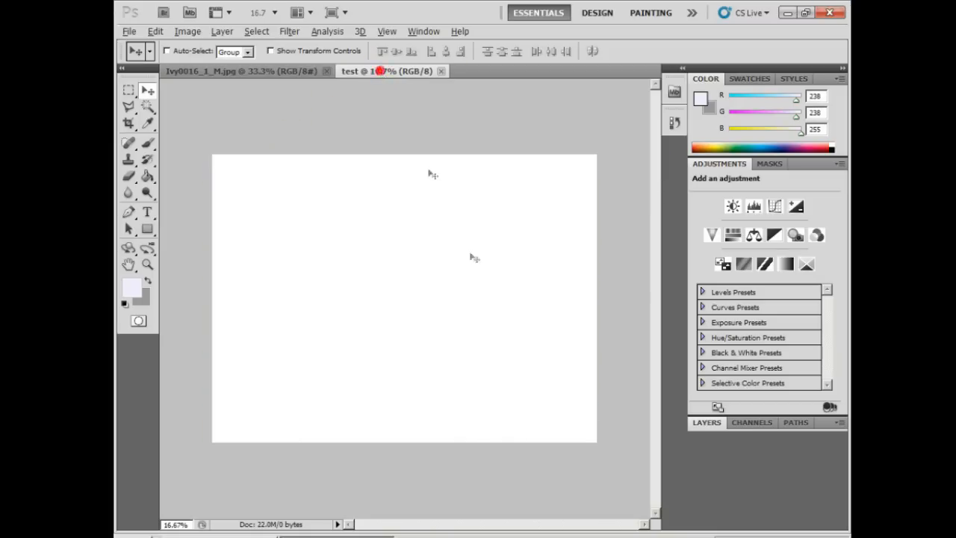
Fill the blank test canvas with the ivy pattern using the Paint Bucket in Pattern mode
left_click(129, 177)
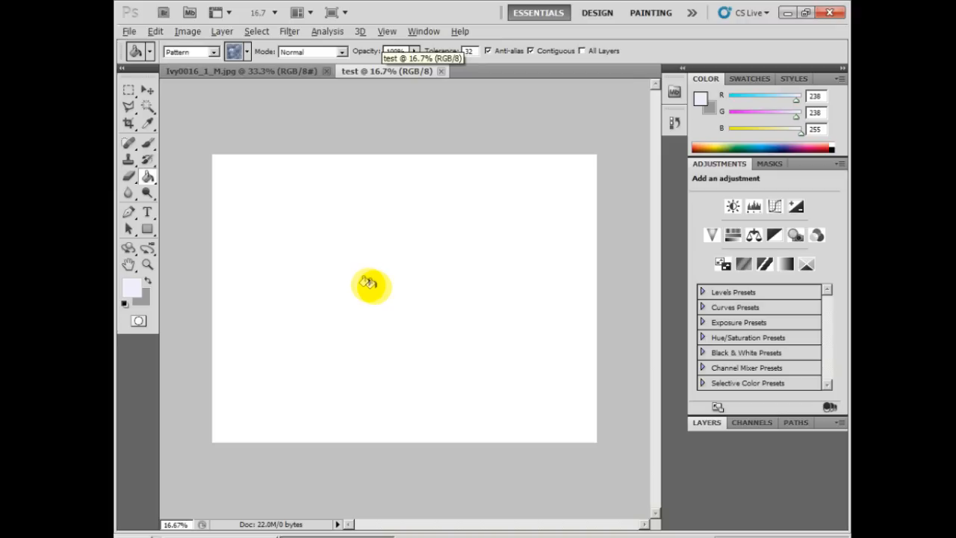
left_click(247, 51)
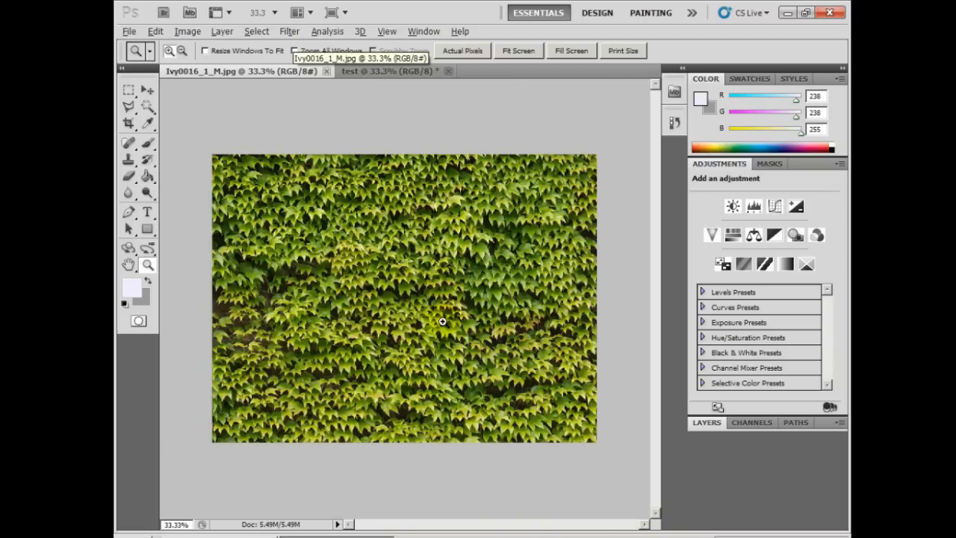
mouse_move(290, 31)
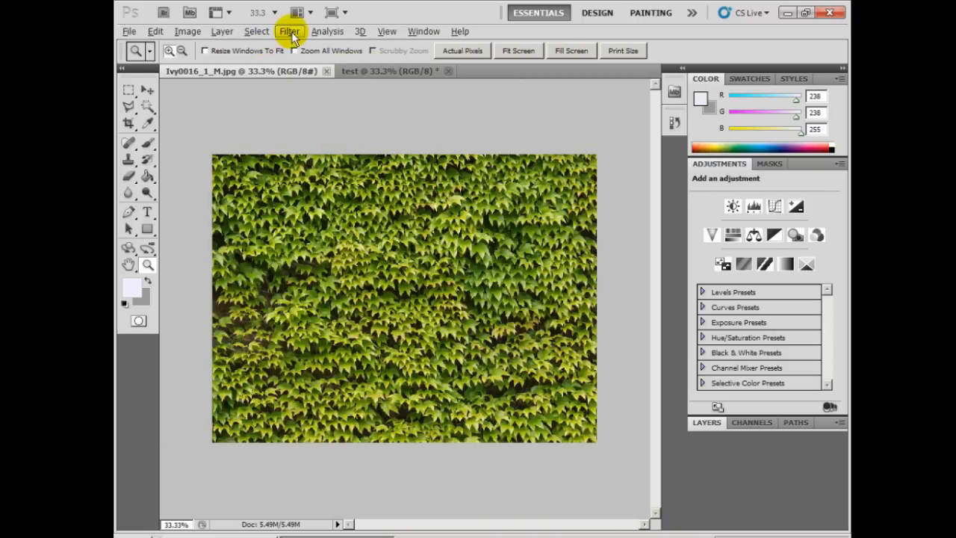
Apply the Offset filter at Horizontal 800, Vertical 600 with Wrap Around to expose the tile seams
left_click(289, 31)
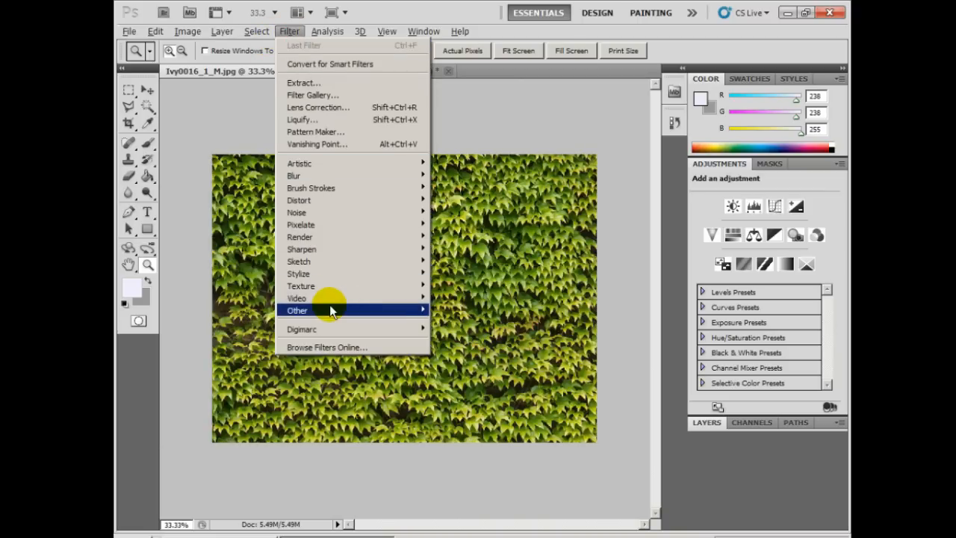
left_click(298, 311)
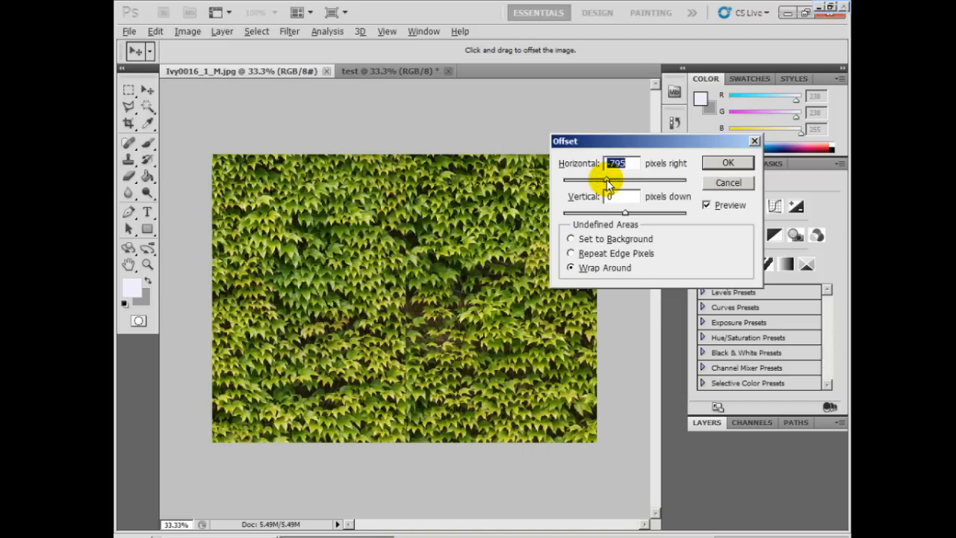
left_click_drag(613, 181, 610, 181)
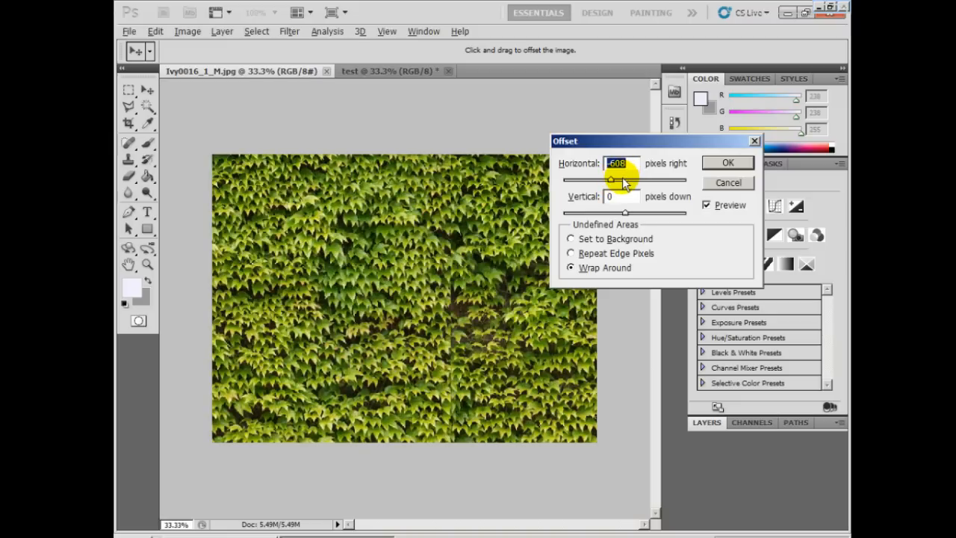
left_click(618, 163)
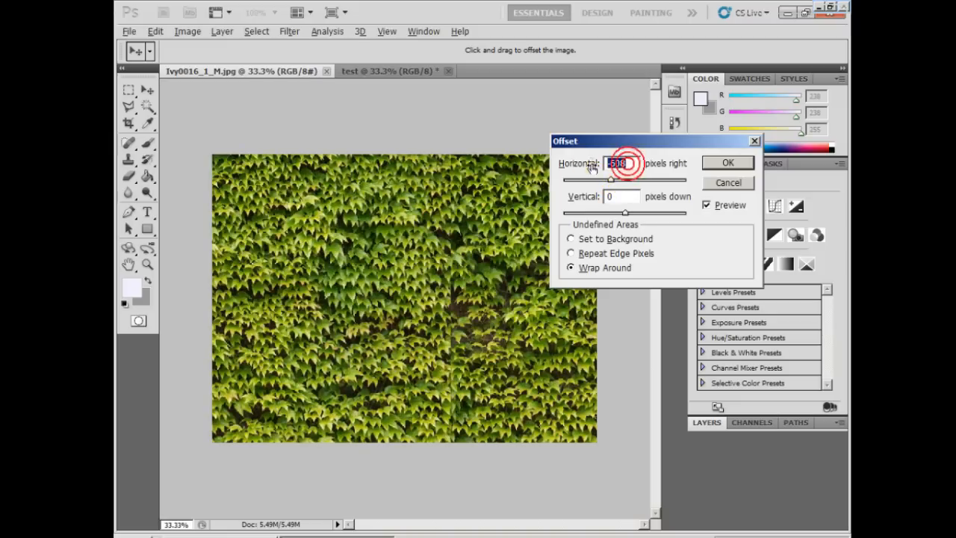
type("800")
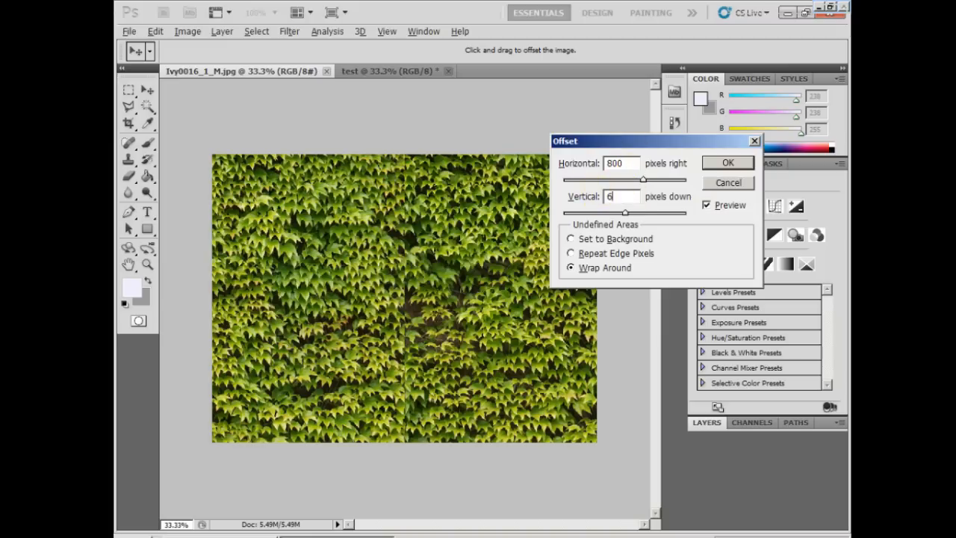
type("600")
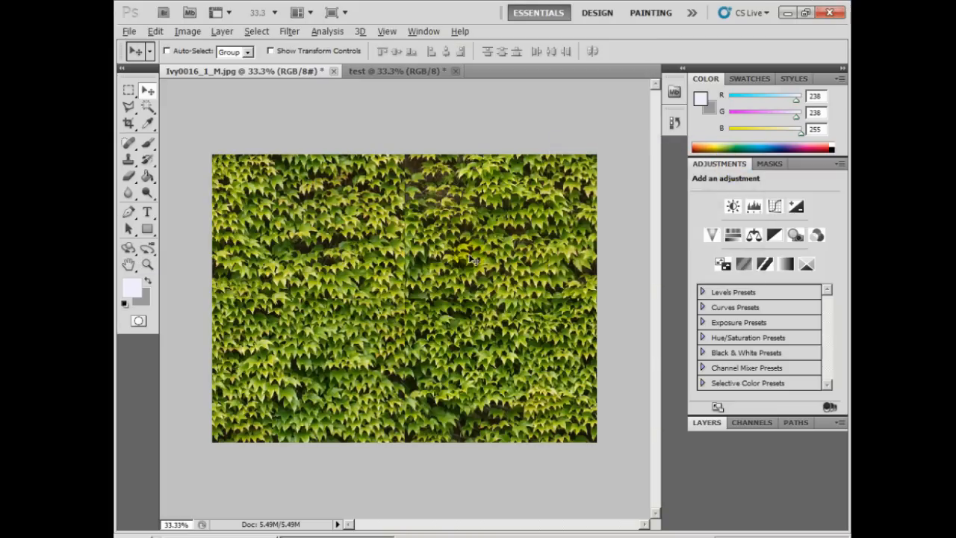
Heal the central horizontal and vertical seams with the content-aware Spot Healing Brush
left_click(128, 143)
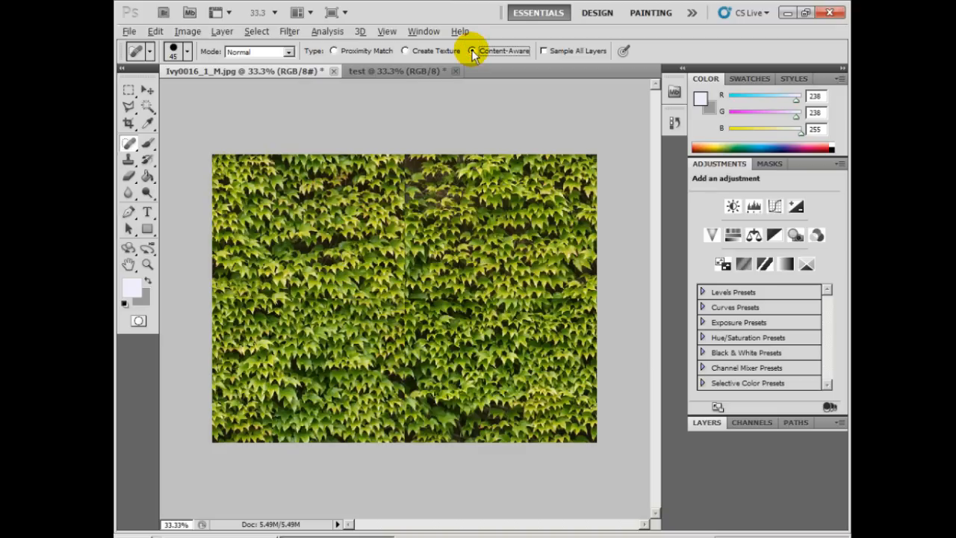
left_click(473, 51)
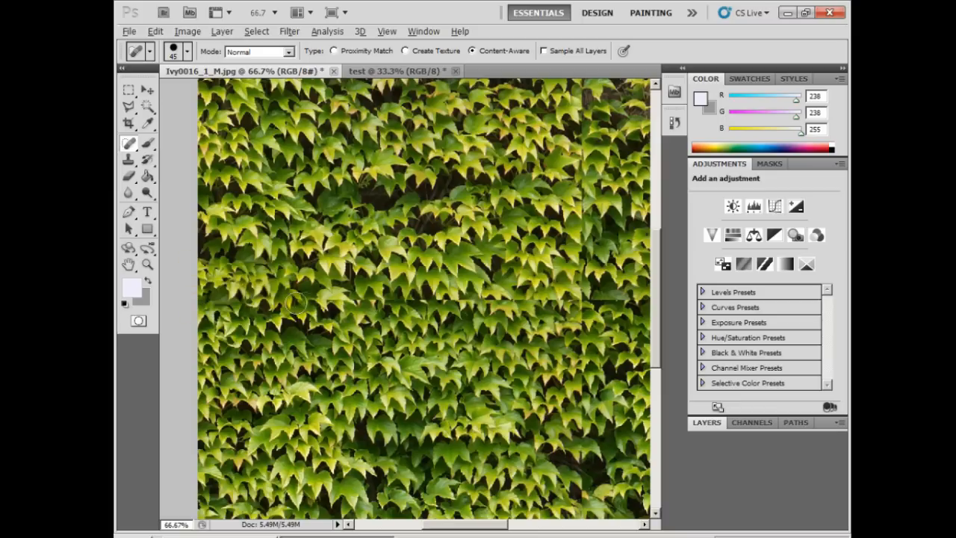
left_click_drag(292, 302, 381, 302)
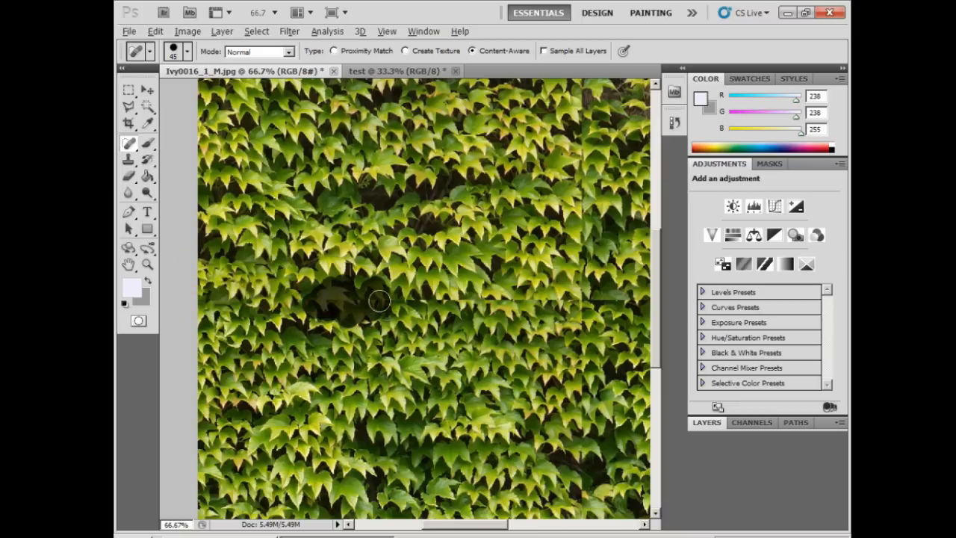
left_click_drag(377, 302, 286, 306)
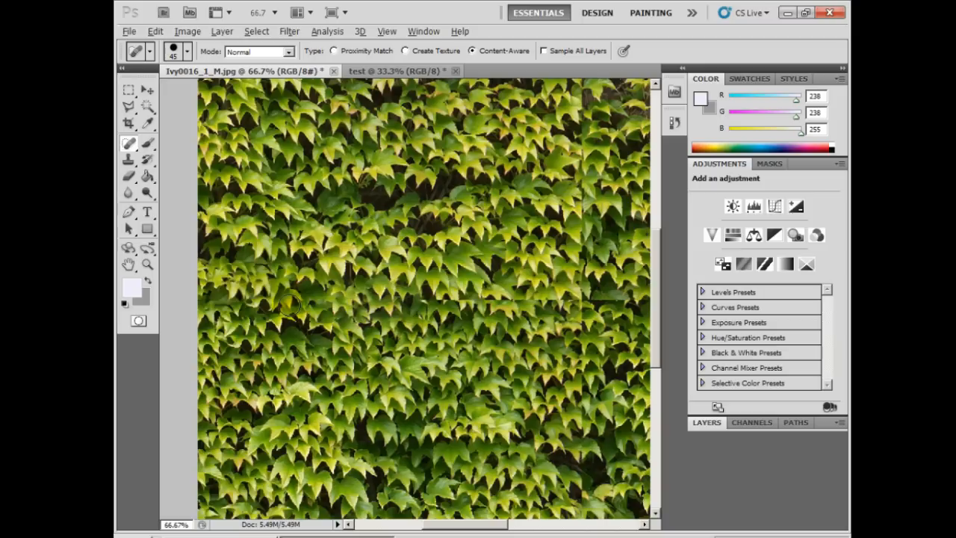
left_click_drag(291, 304, 308, 299)
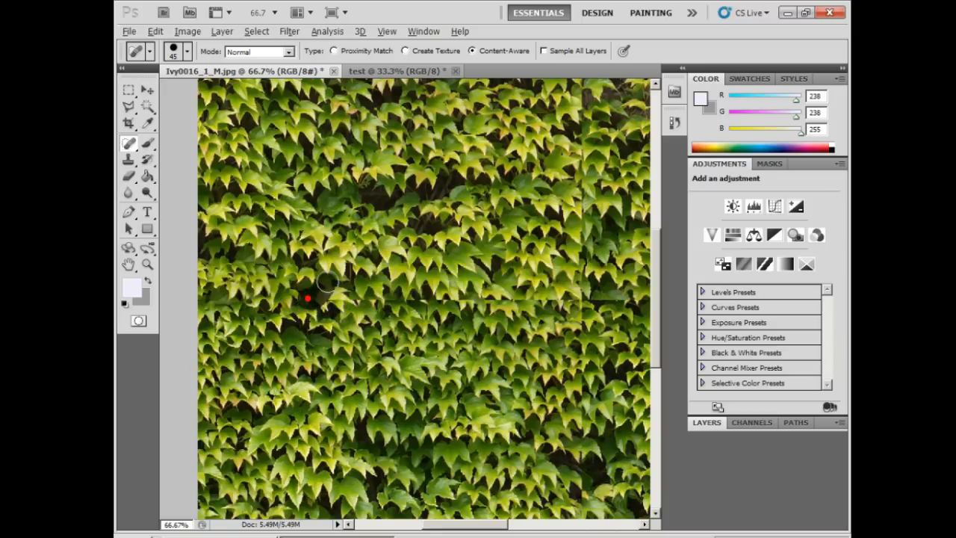
left_click_drag(321, 286, 425, 299)
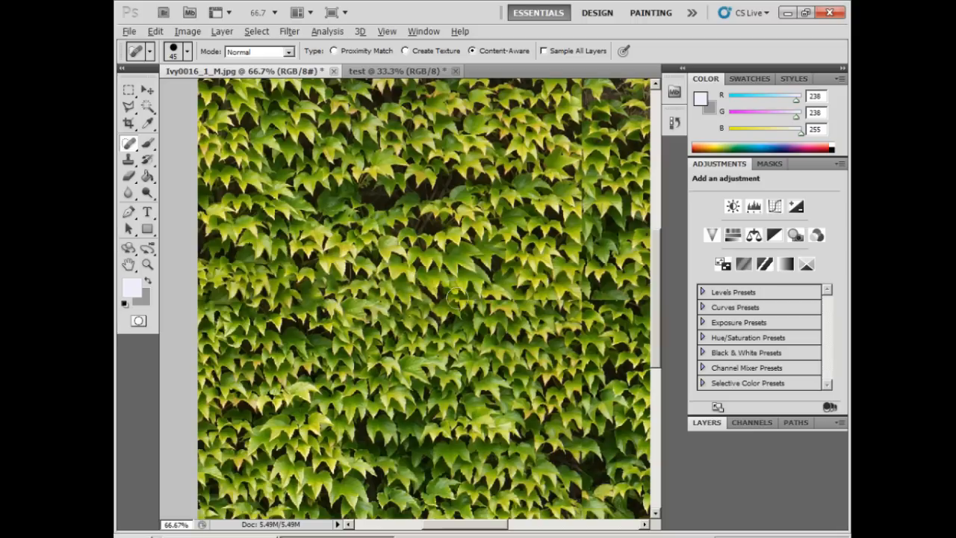
left_click_drag(456, 299, 565, 302)
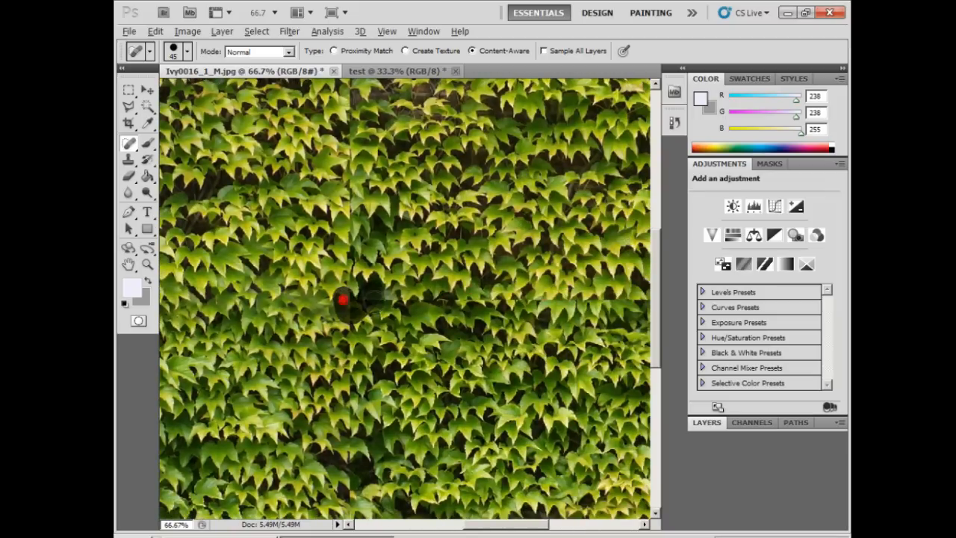
left_click_drag(343, 300, 463, 299)
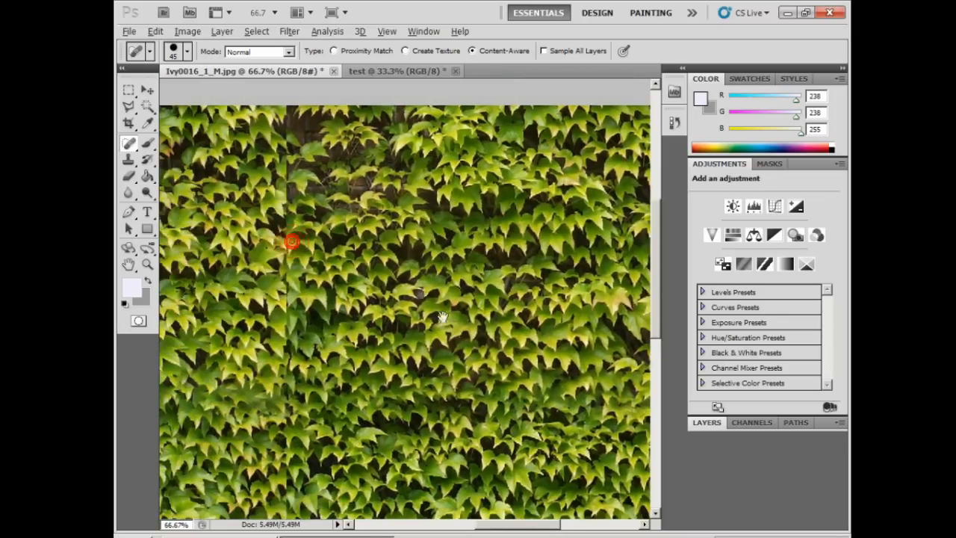
Blend the remaining seam near the texture's top edge so the leaves join cleanly
scroll("down", 3)
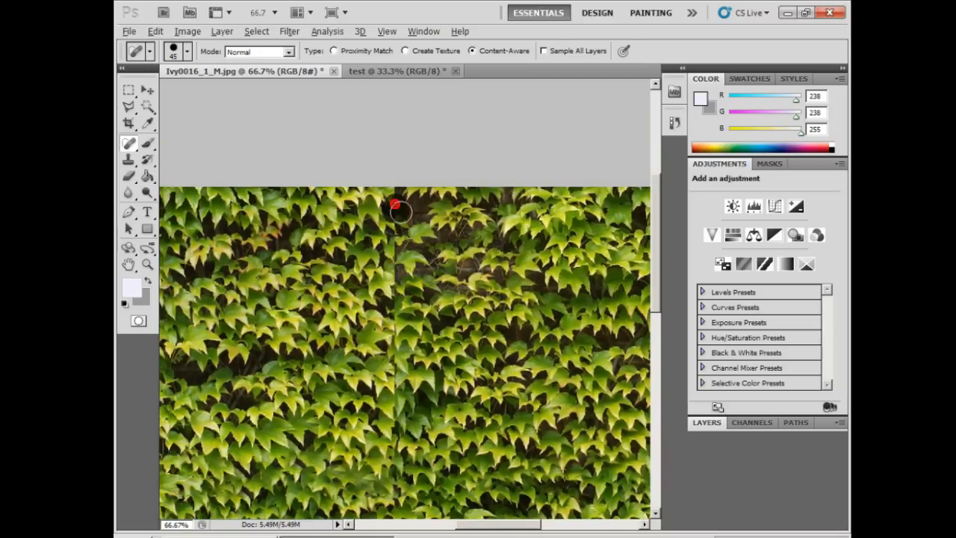
left_click_drag(398, 210, 401, 336)
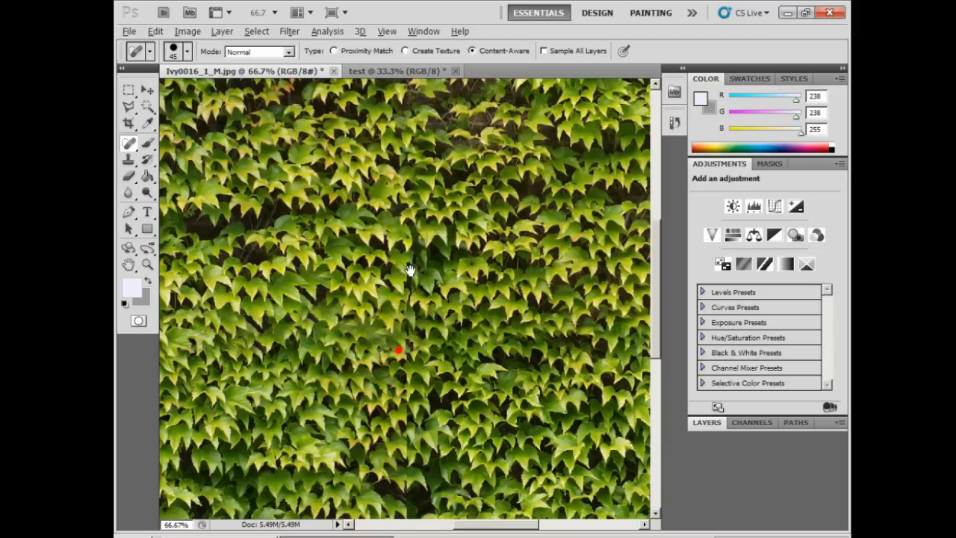
left_click_drag(406, 261, 400, 352)
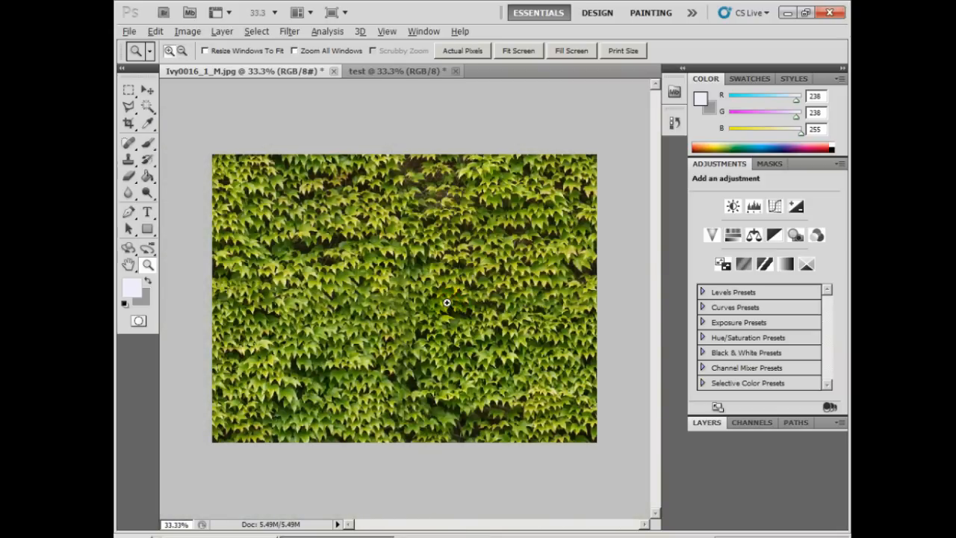
mouse_move(451, 307)
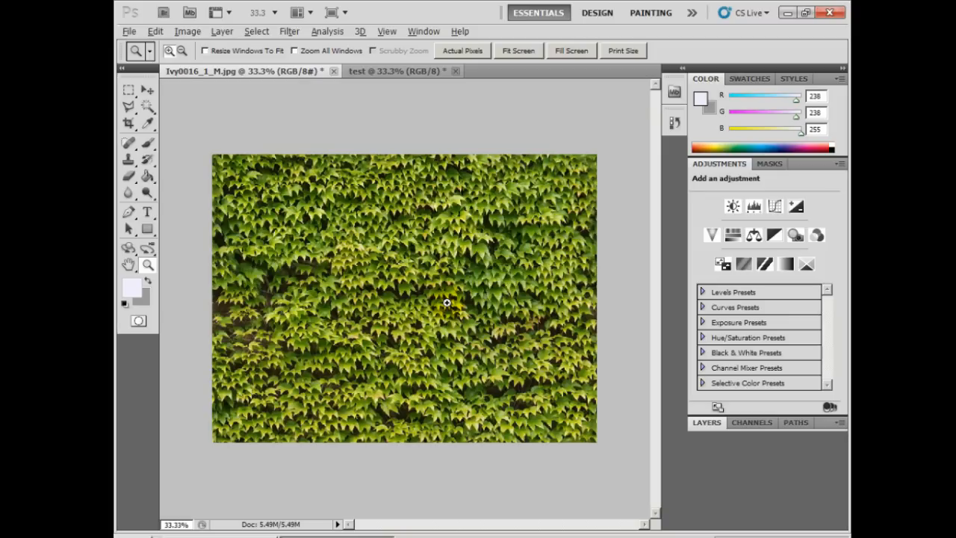
mouse_move(409, 285)
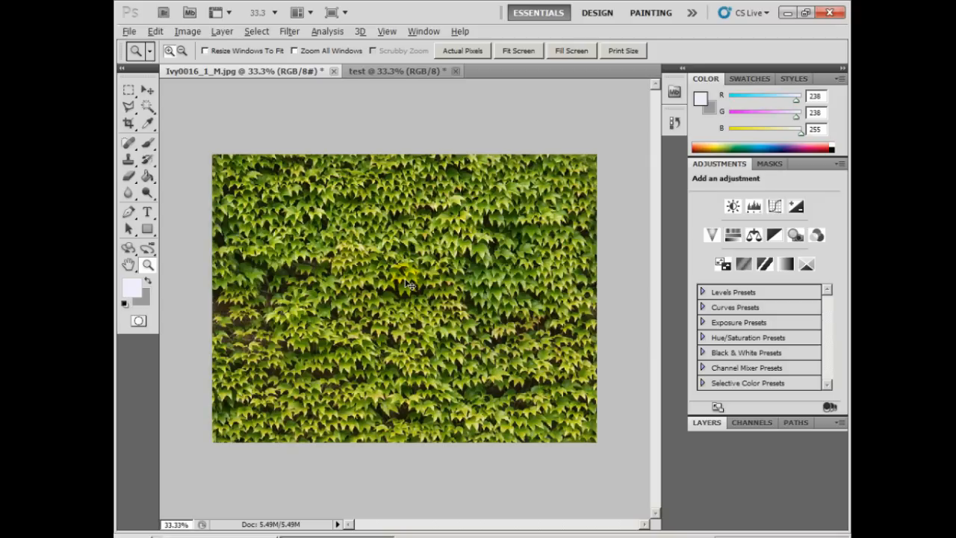
mouse_move(188, 31)
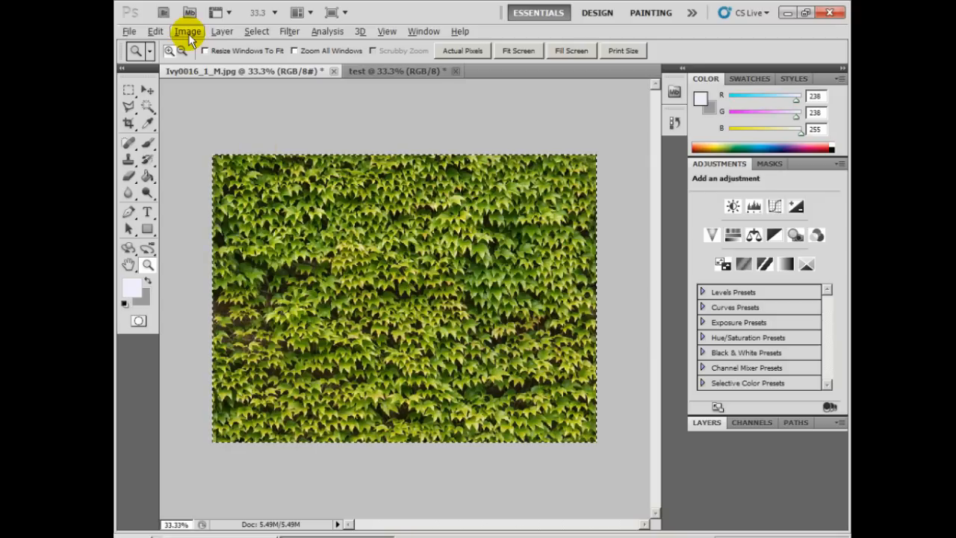
Start defining the healed ivy image as a new pattern via Edit > Define Pattern
left_click(156, 31)
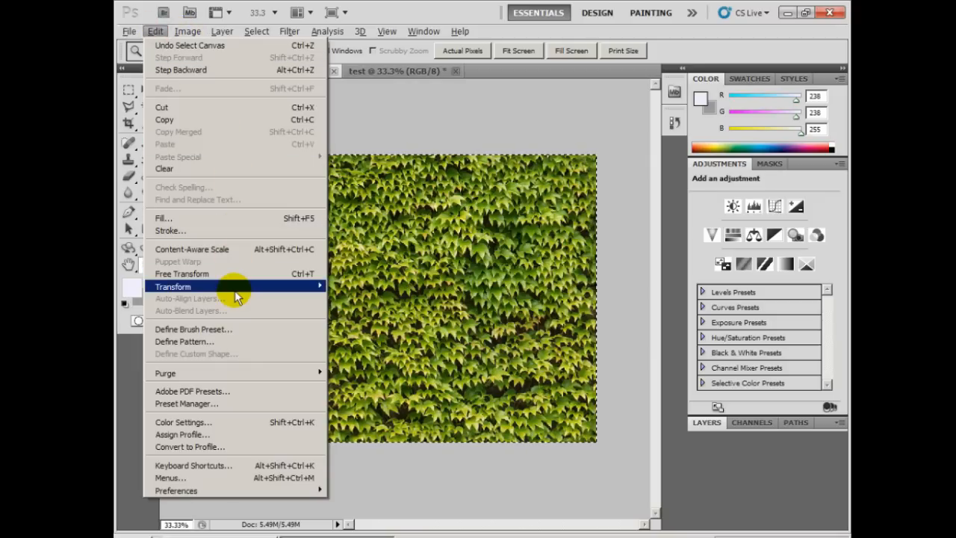
left_click(184, 341)
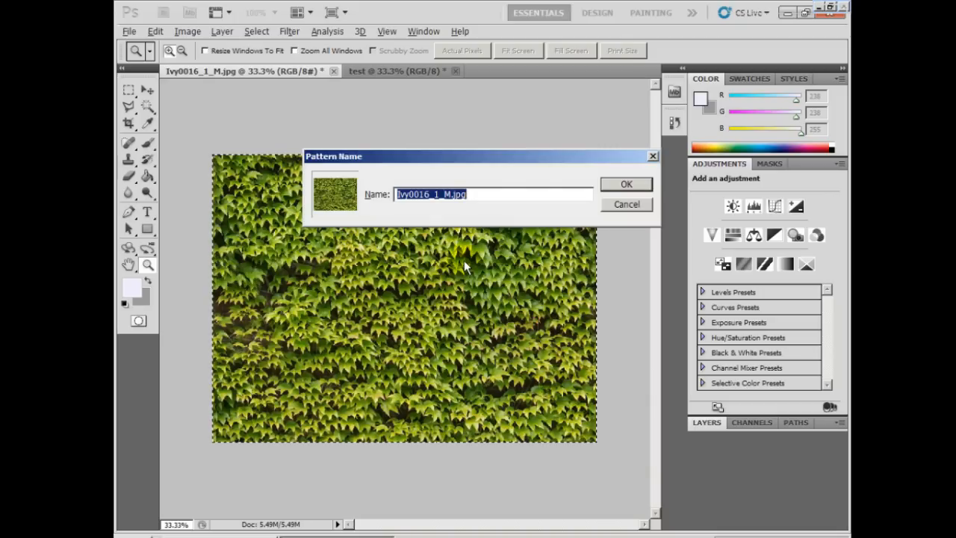
Name the pattern 'ivy tiling', create a 3200 × 2400 px canvas, and list the fill patterns
type("ivy tiling")
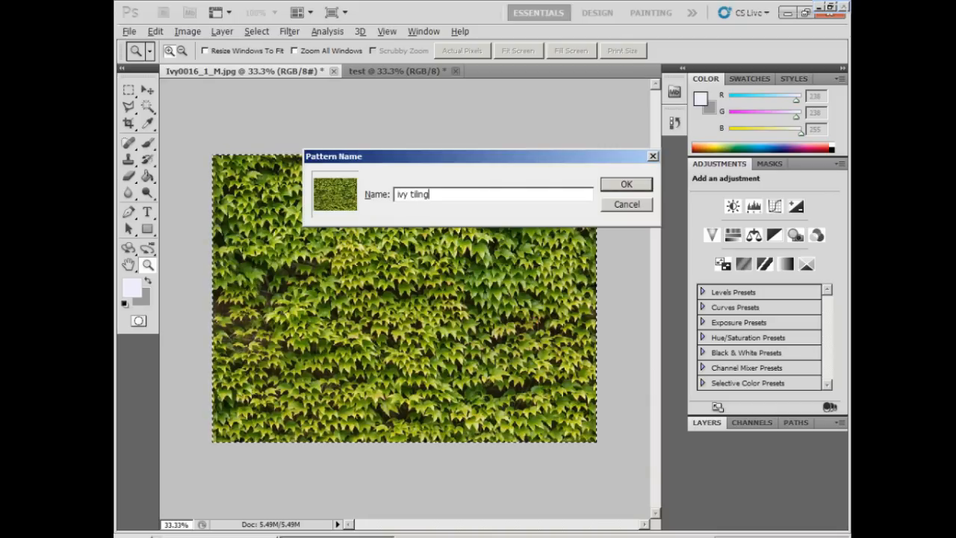
left_click(626, 184)
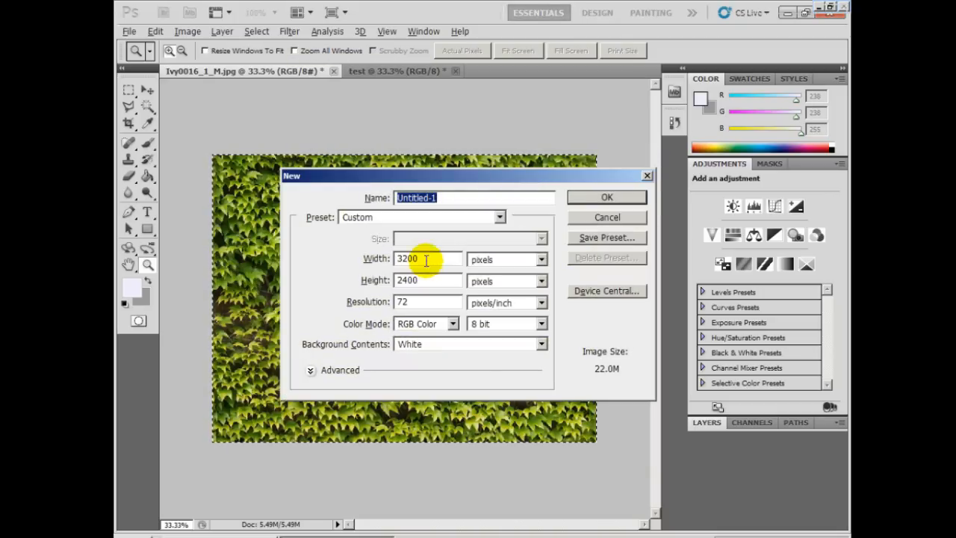
left_click(606, 197)
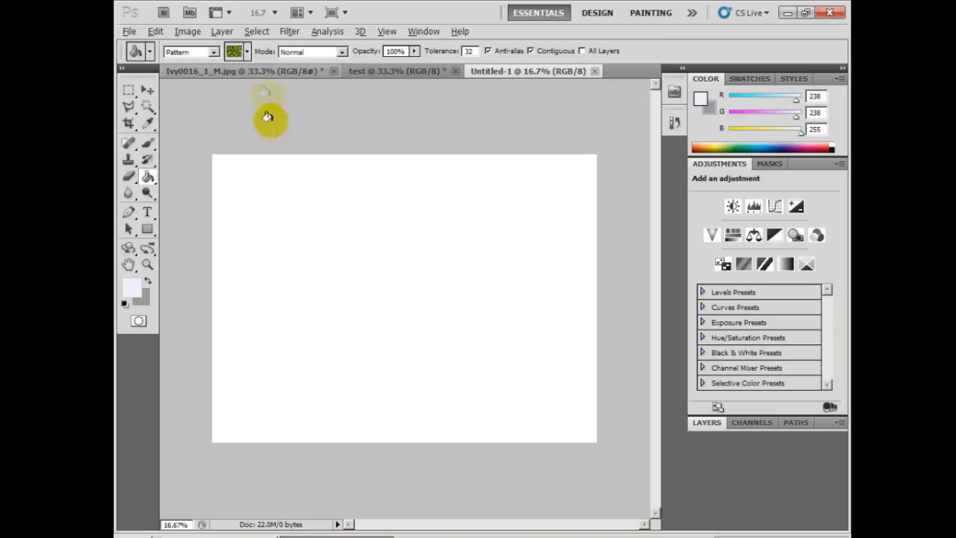
left_click(246, 51)
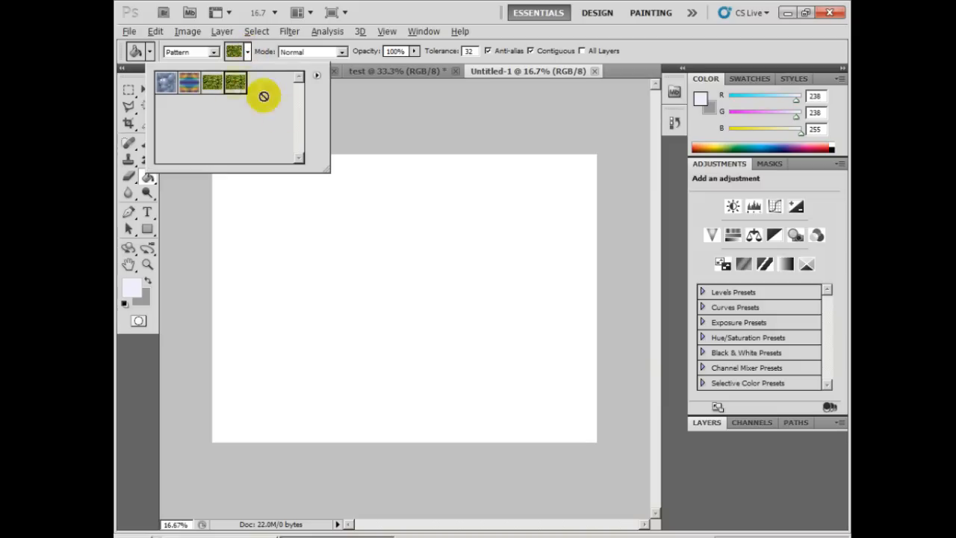
mouse_move(401, 275)
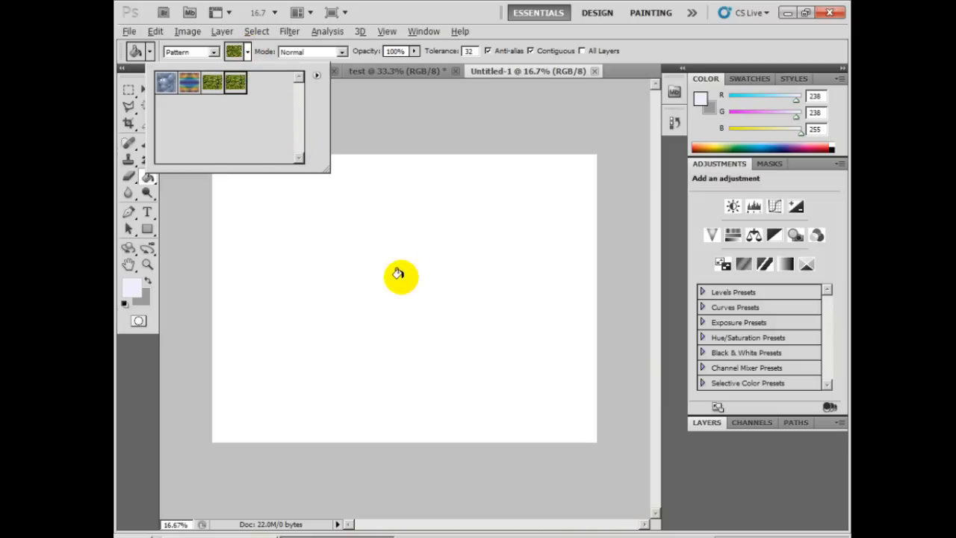